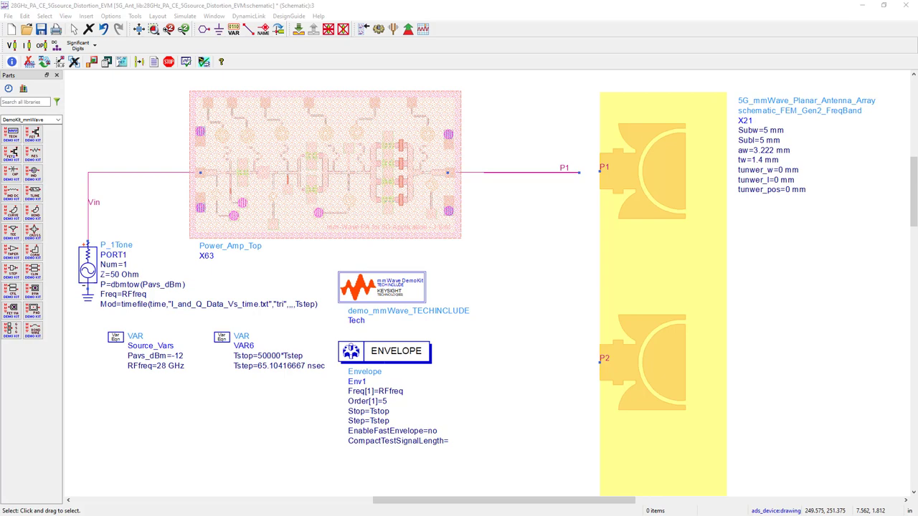
Inspect the Envelope controller and switch to the schematic with the Pavs_dBm parameter sweep.
double_click(385, 352)
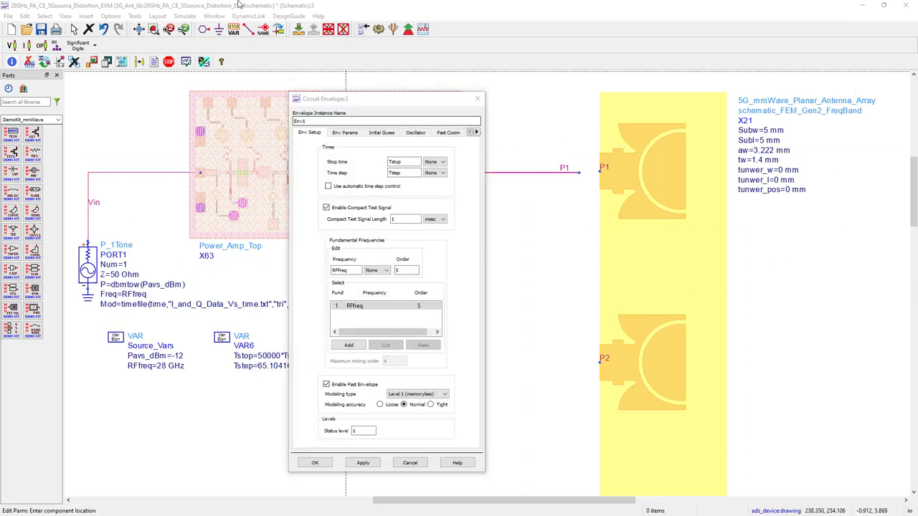
click(185, 16)
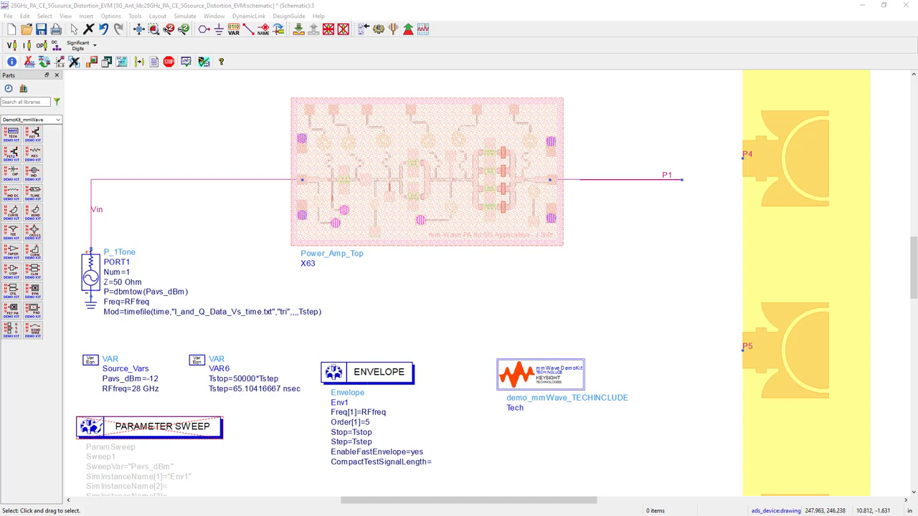
Bring up the Env1 Circuit Envelope dialog on the Env Setup tab, Fast Envelope still off.
click(378, 373)
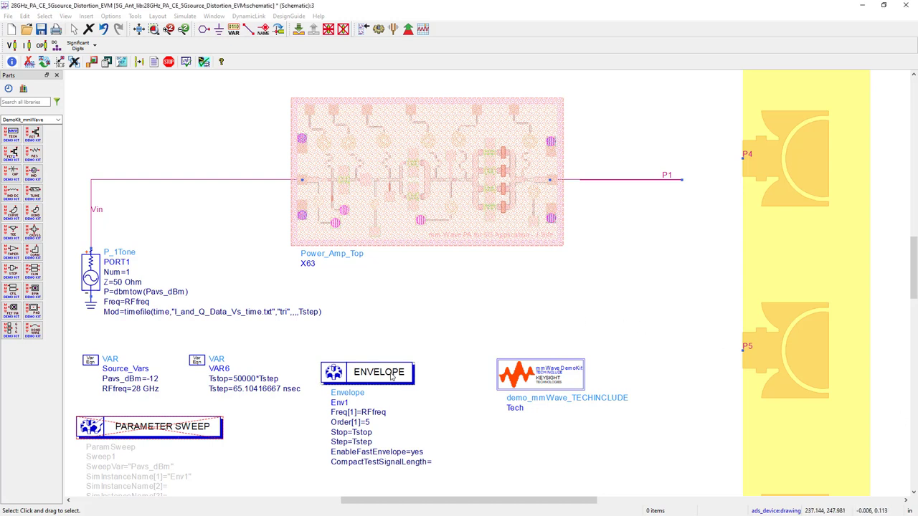
click(379, 373)
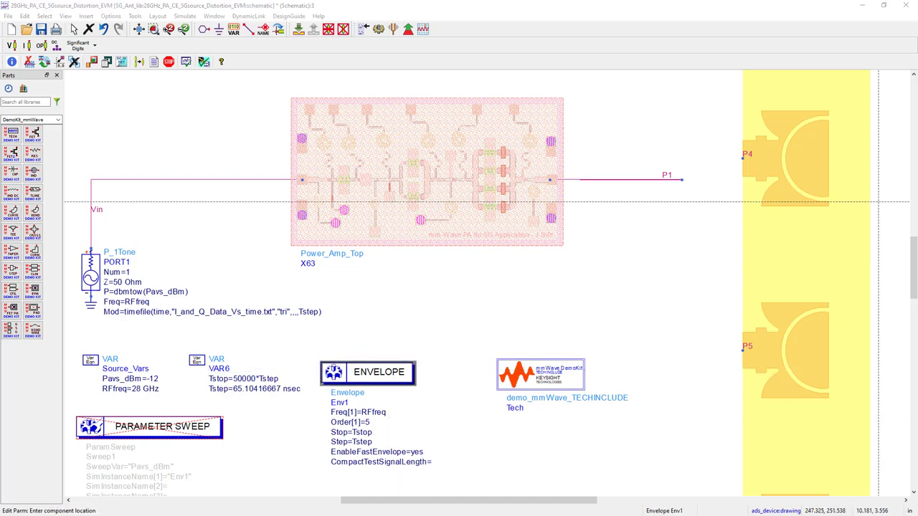
double_click(378, 371)
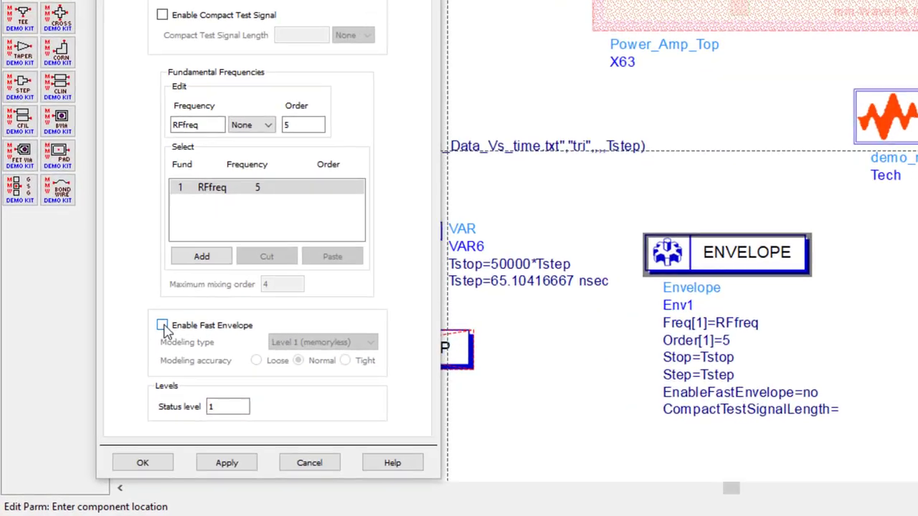
Enable Fast Envelope and keep modeling type Level 1 (memoryless).
click(162, 324)
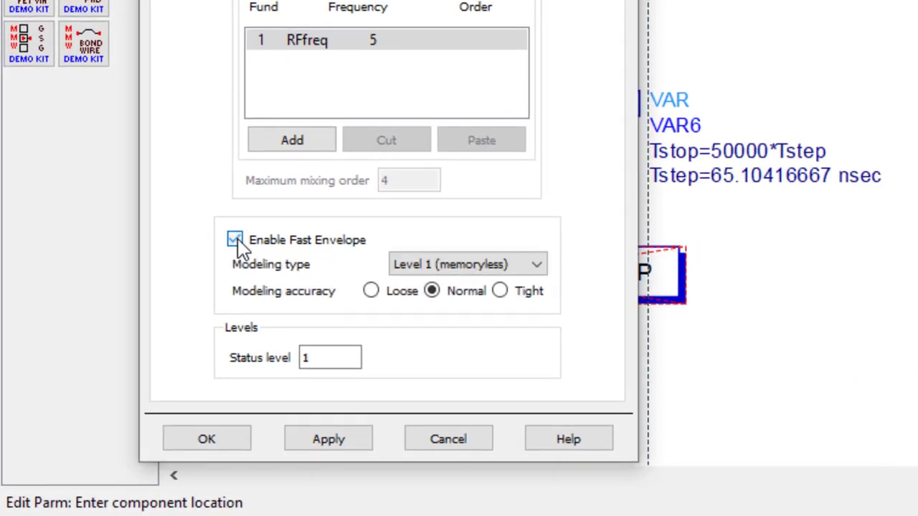
click(235, 240)
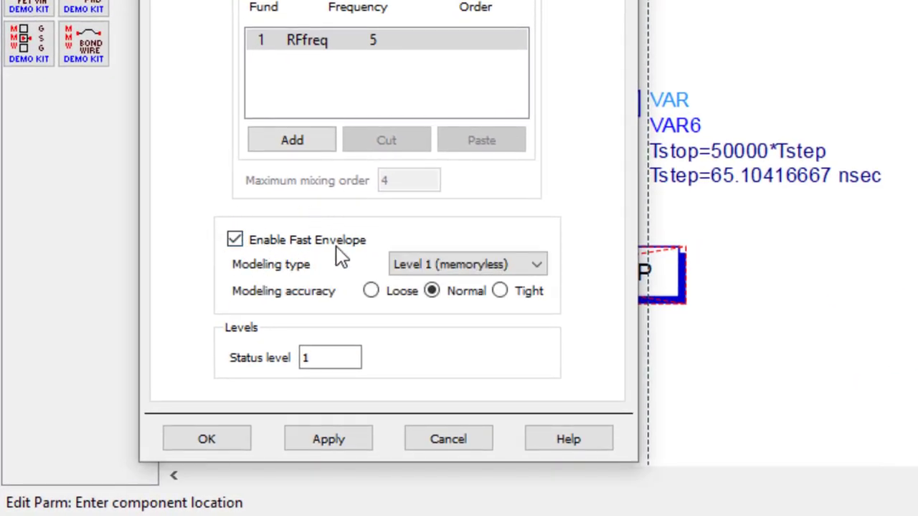
click(467, 264)
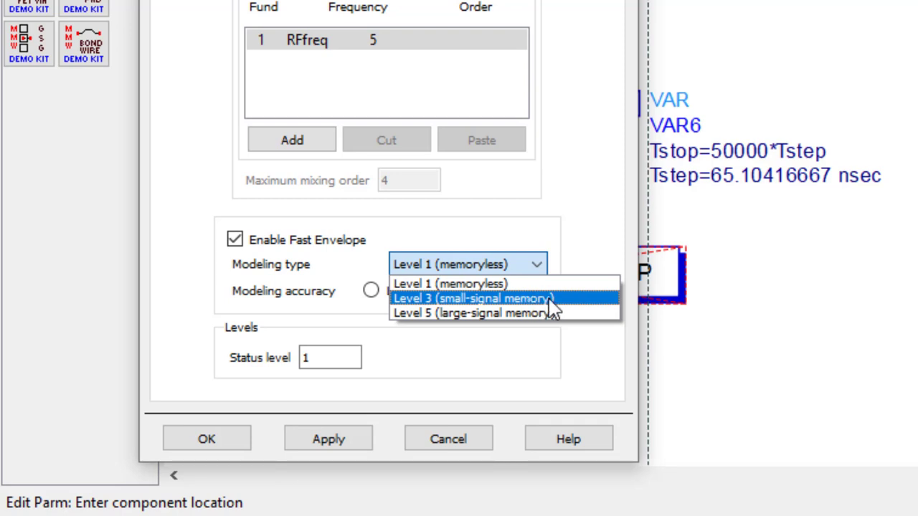
mouse_move(562, 304)
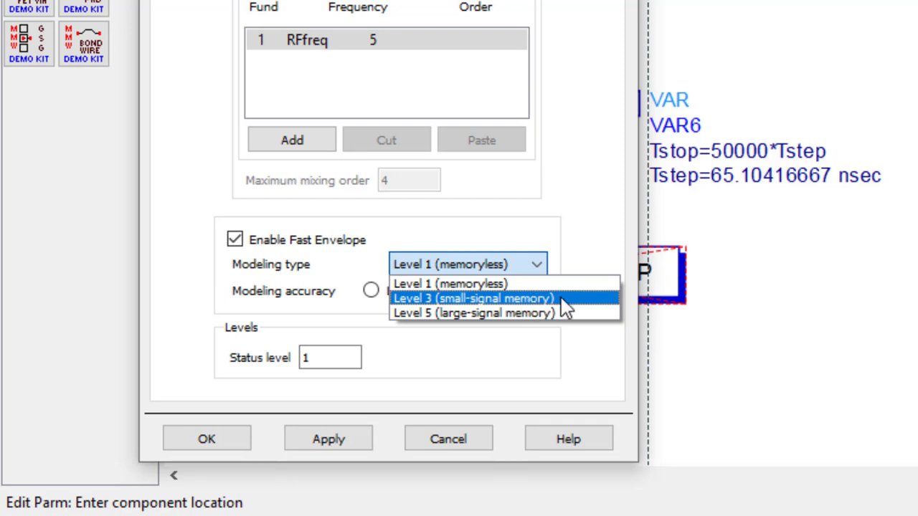
mouse_move(568, 304)
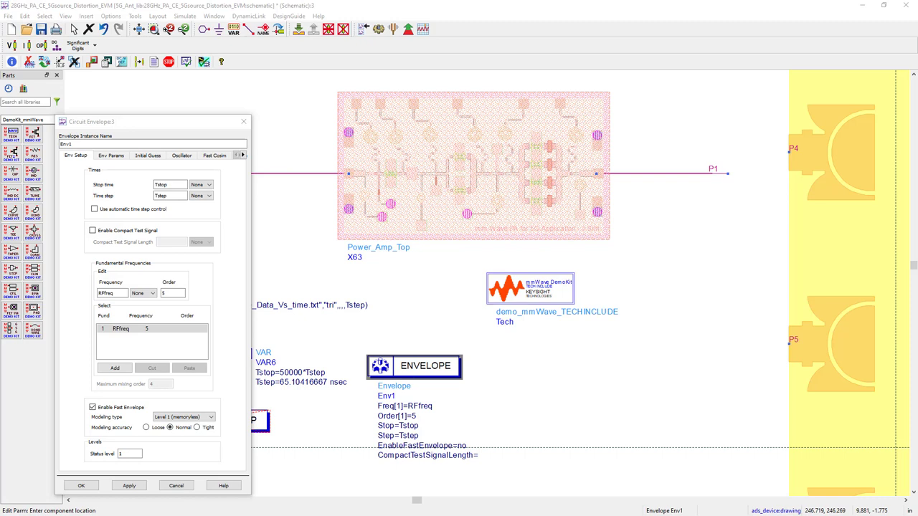
mouse_move(830, 490)
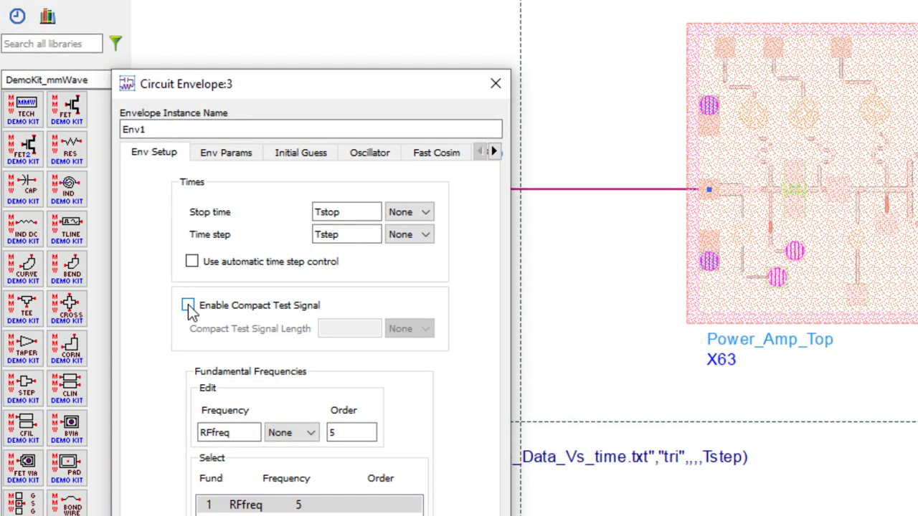
Enable the compact test signal with length 1 msec.
click(188, 304)
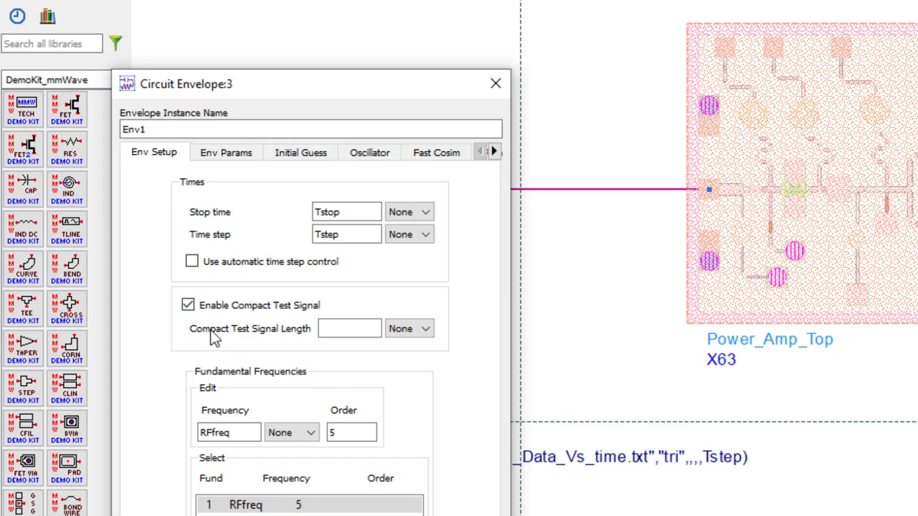
mouse_move(279, 344)
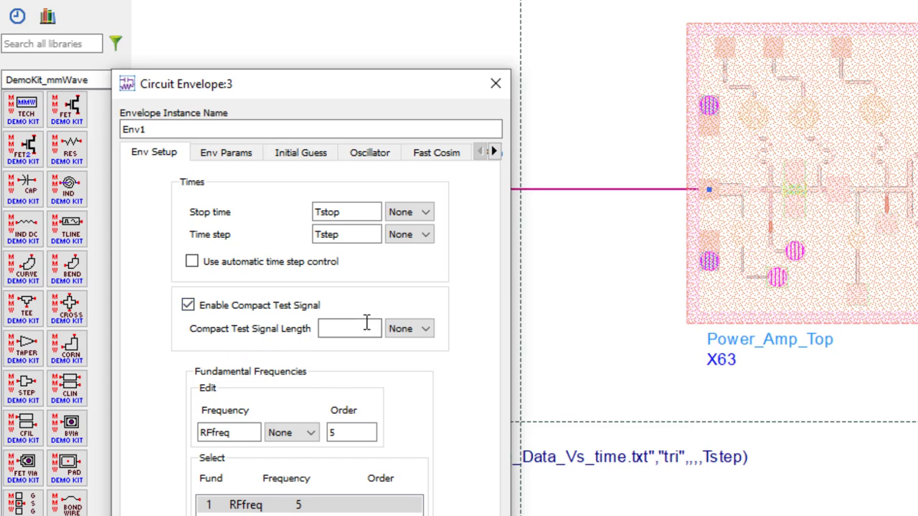
click(350, 328)
text(1)
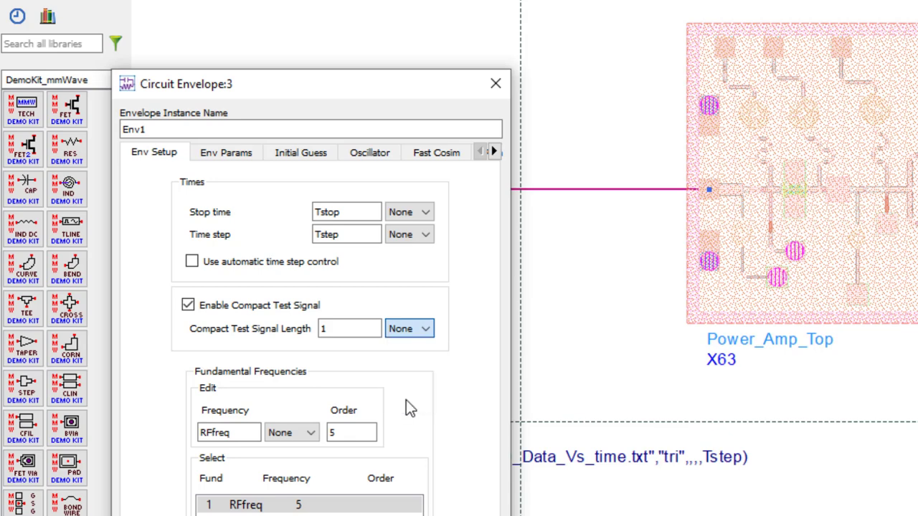
click(409, 329)
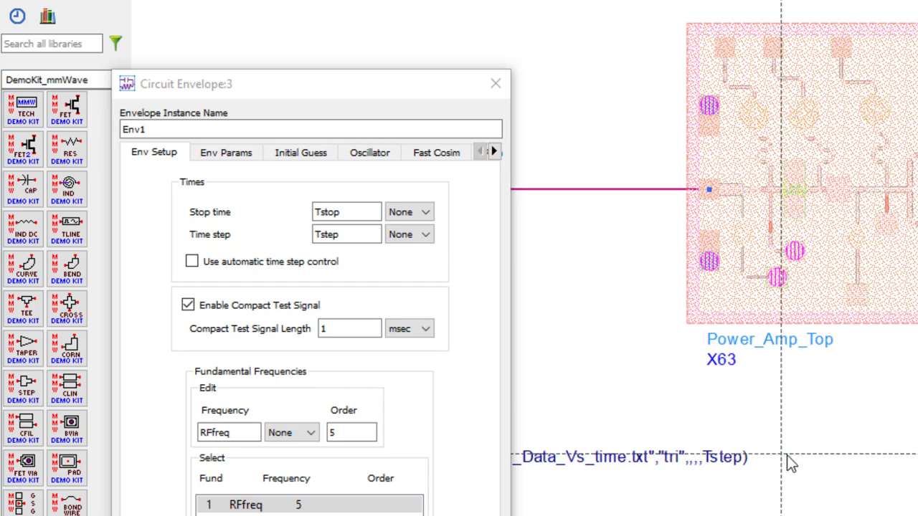
Change the compact test signal length to 1000 usec.
click(350, 329)
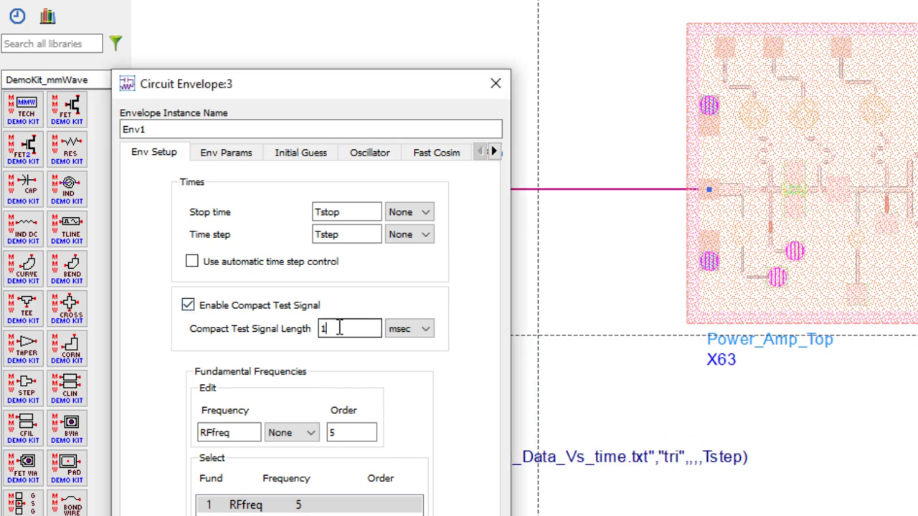
text(00)
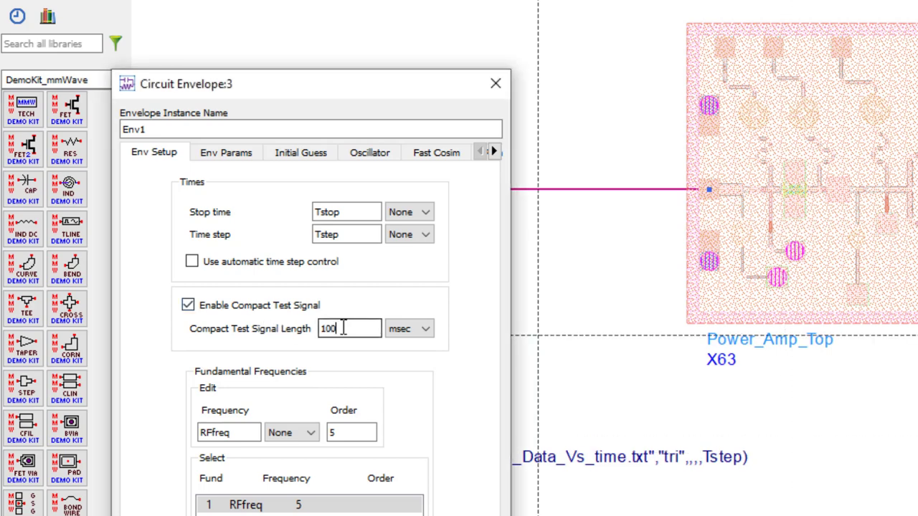
click(426, 328)
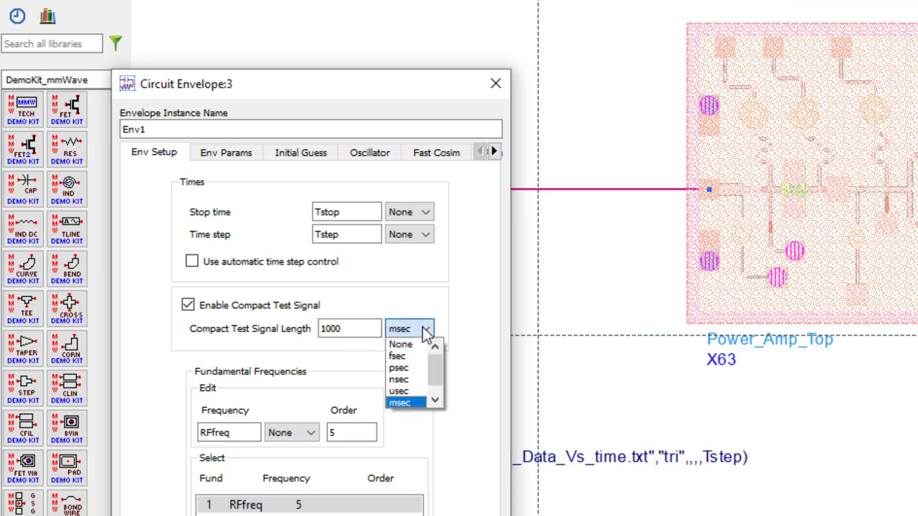
click(398, 390)
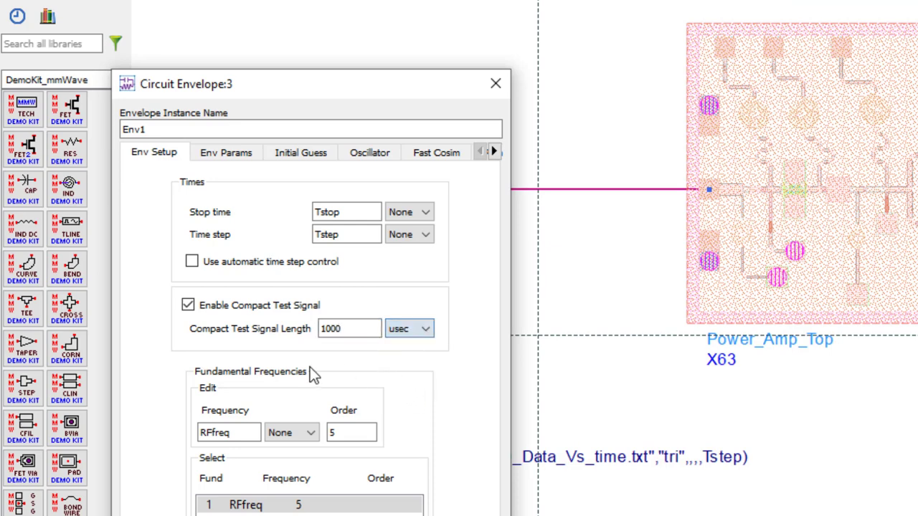
click(350, 329)
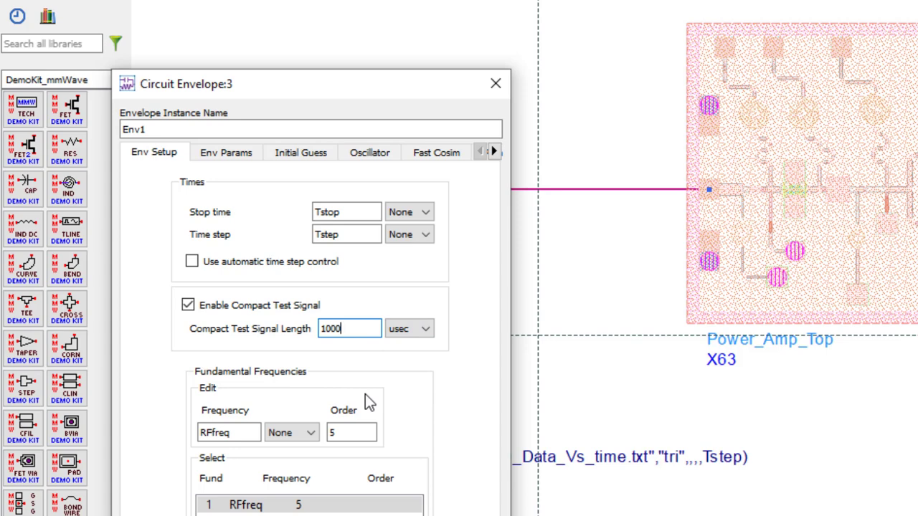
mouse_move(480, 421)
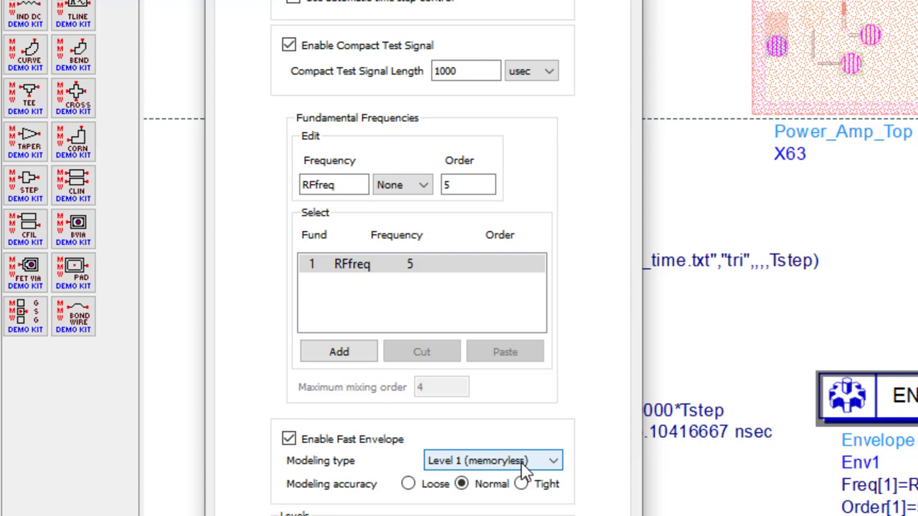
Run the envelope simulation via Simulate > Simulate (F7).
click(261, 23)
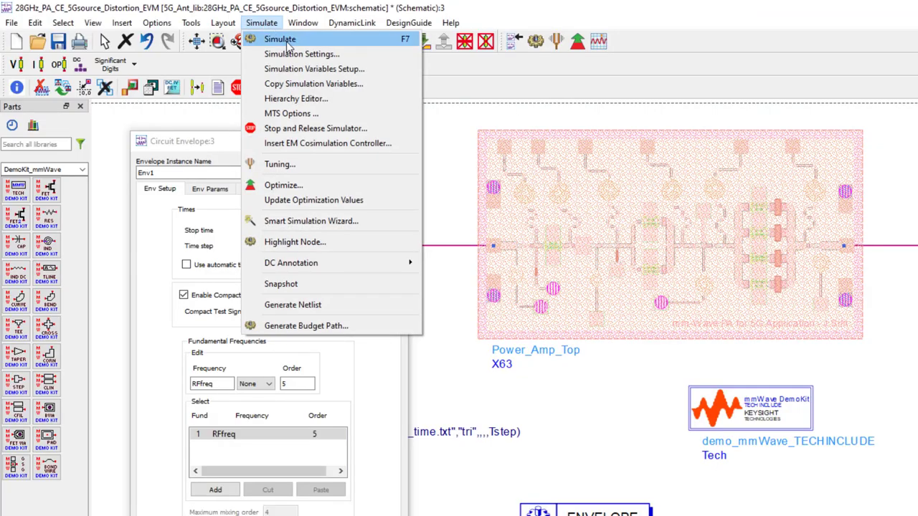
click(280, 38)
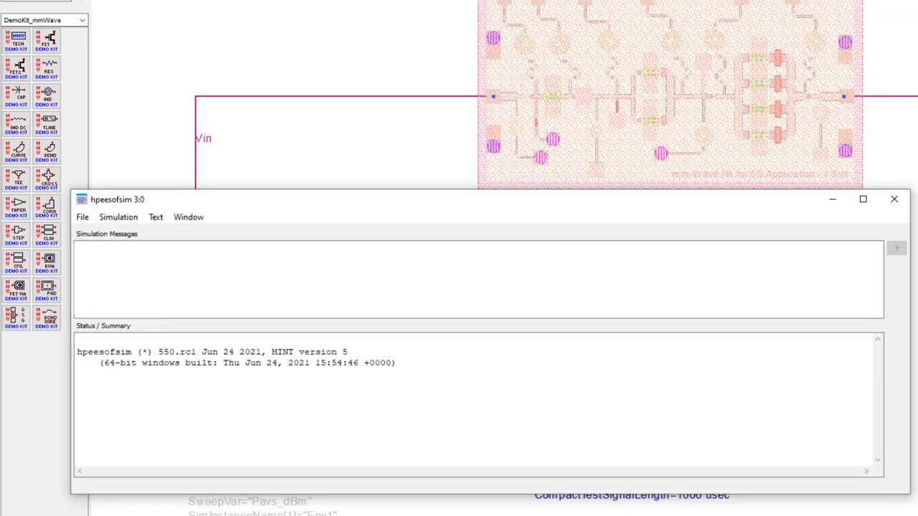